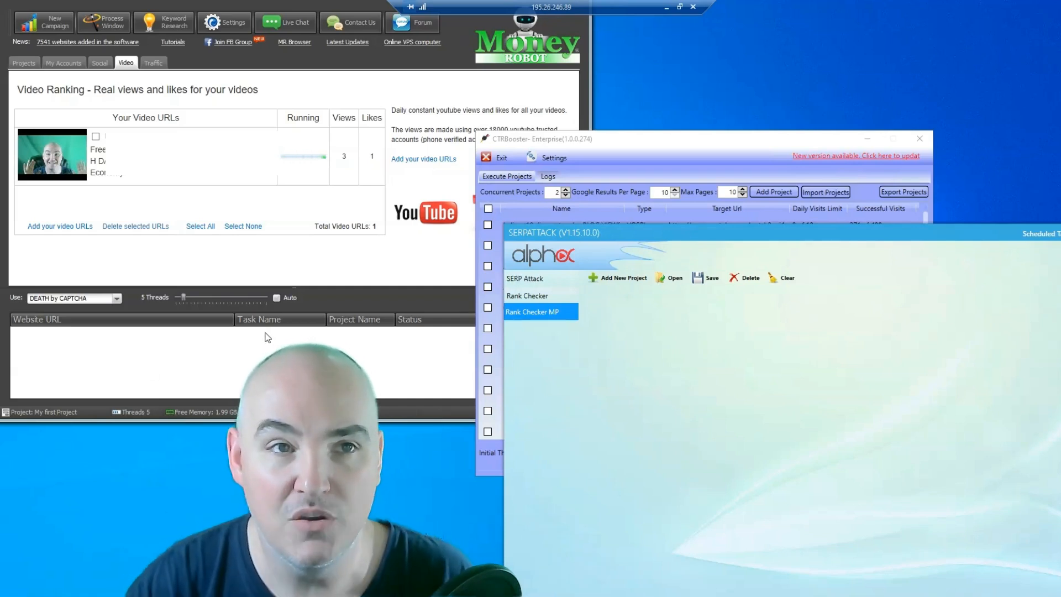
mouse_move(616, 85)
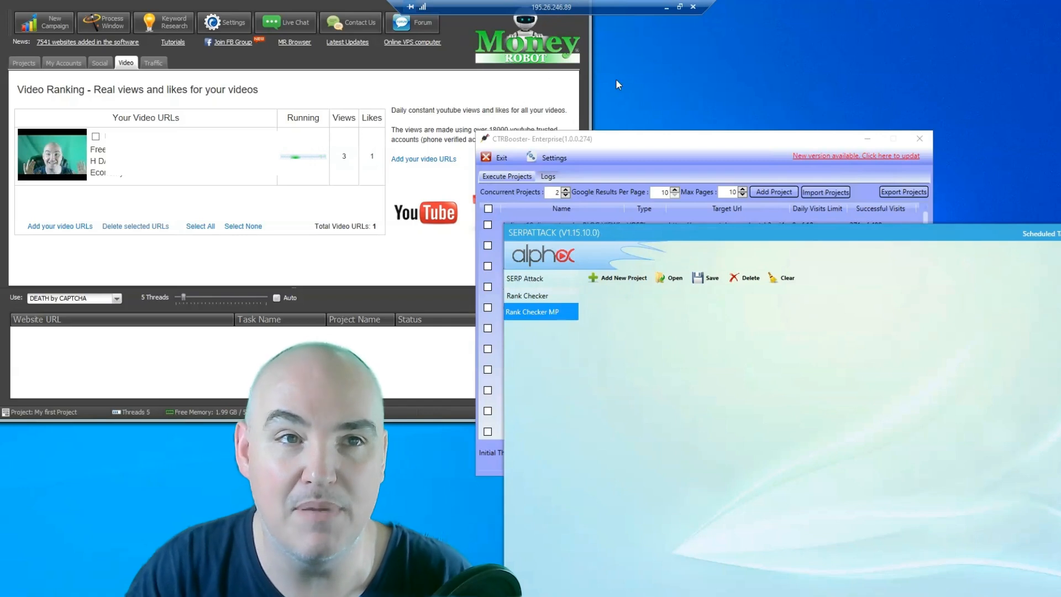
mouse_move(183, 60)
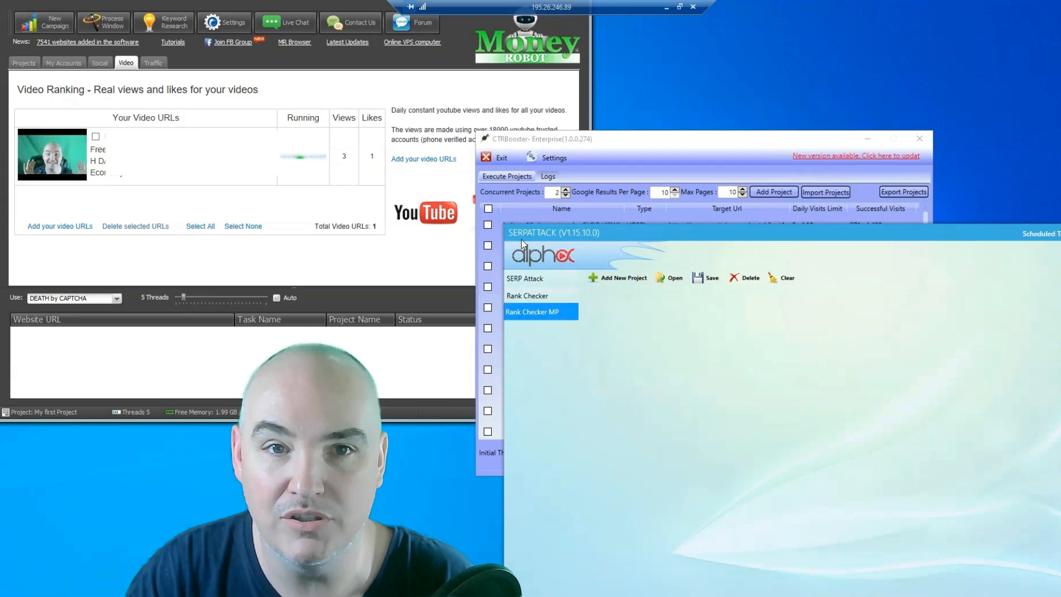
mouse_move(582, 251)
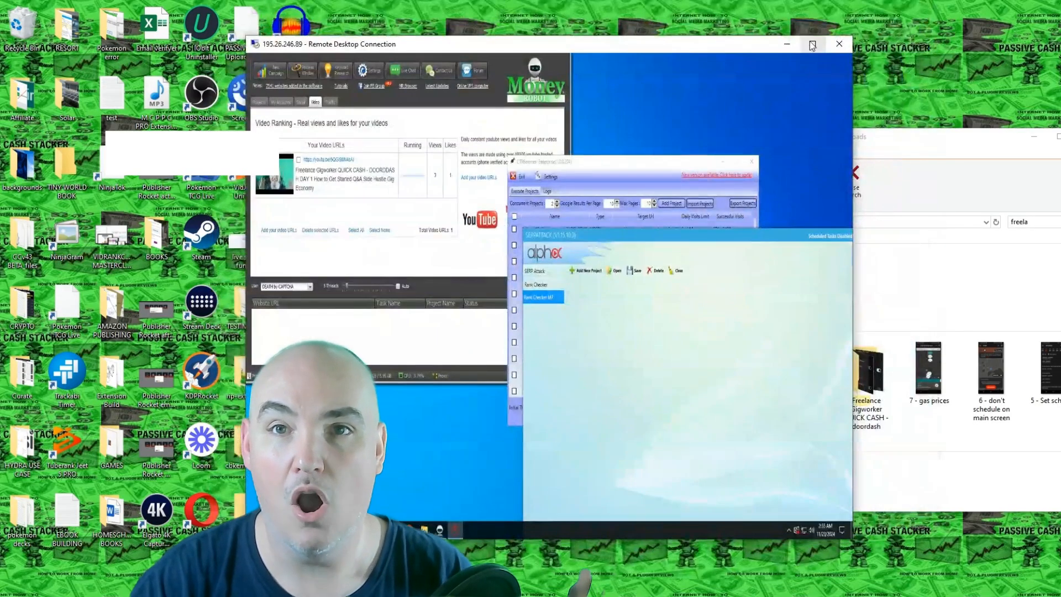
left_click(810, 45)
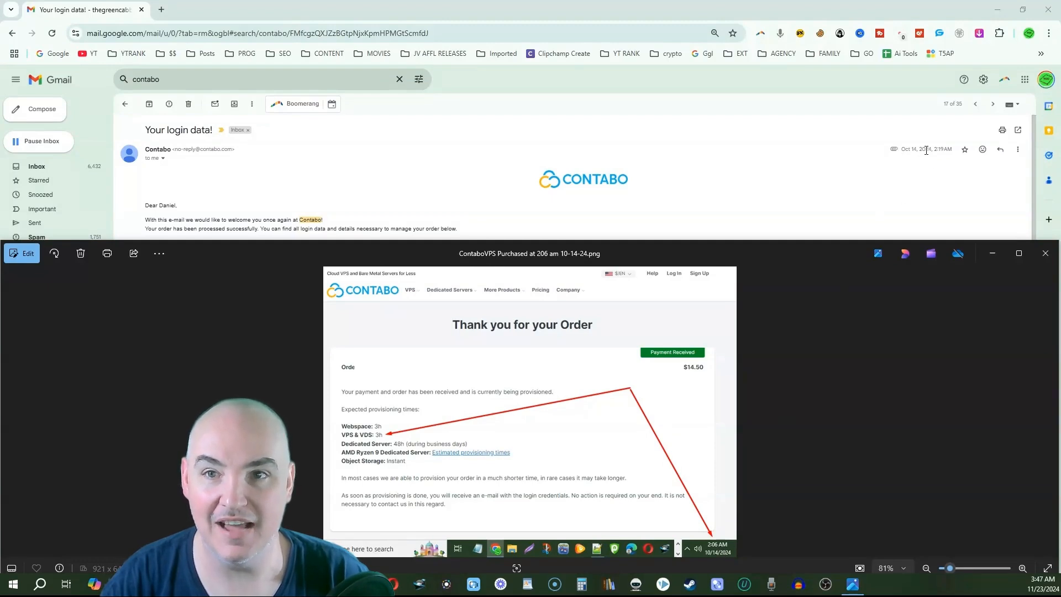
mouse_move(942, 159)
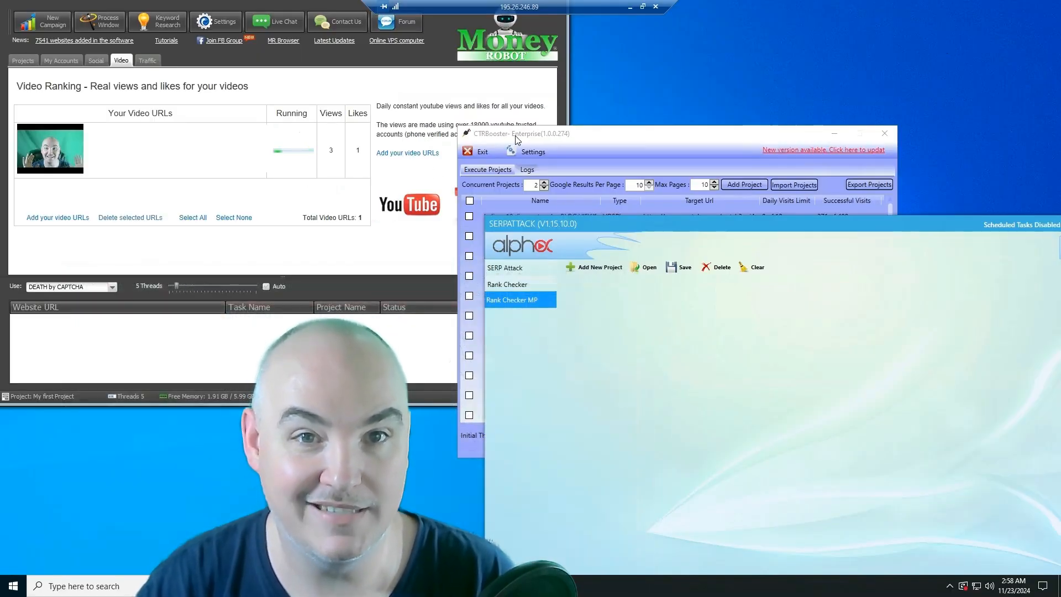
mouse_move(565, 219)
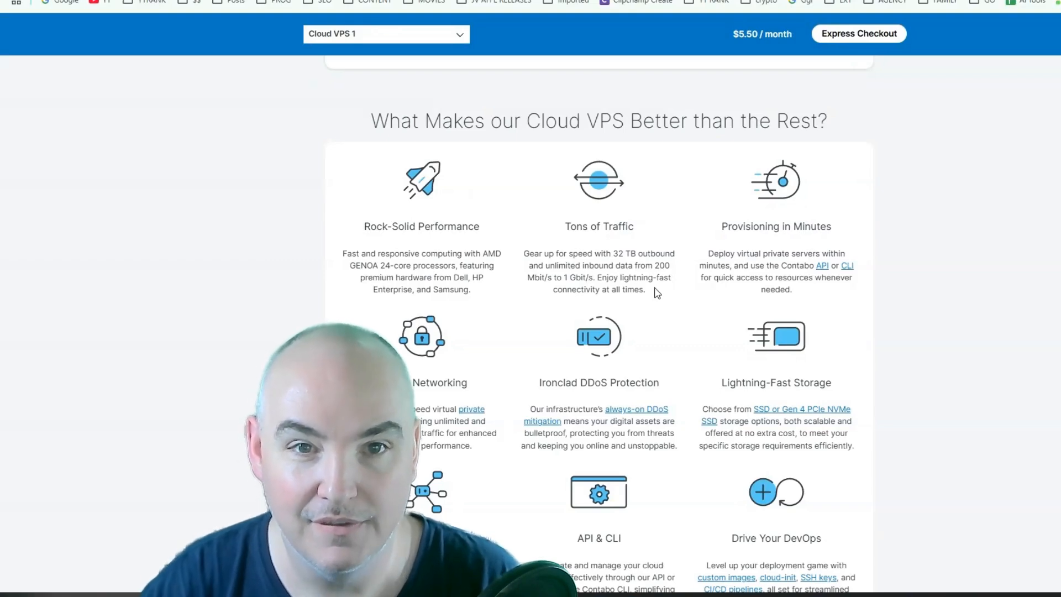
Scroll to the Cloud VPS pricing cards and highlight the 32 TB Traffic allowance of Cloud VPS 1.
scroll("down", 3)
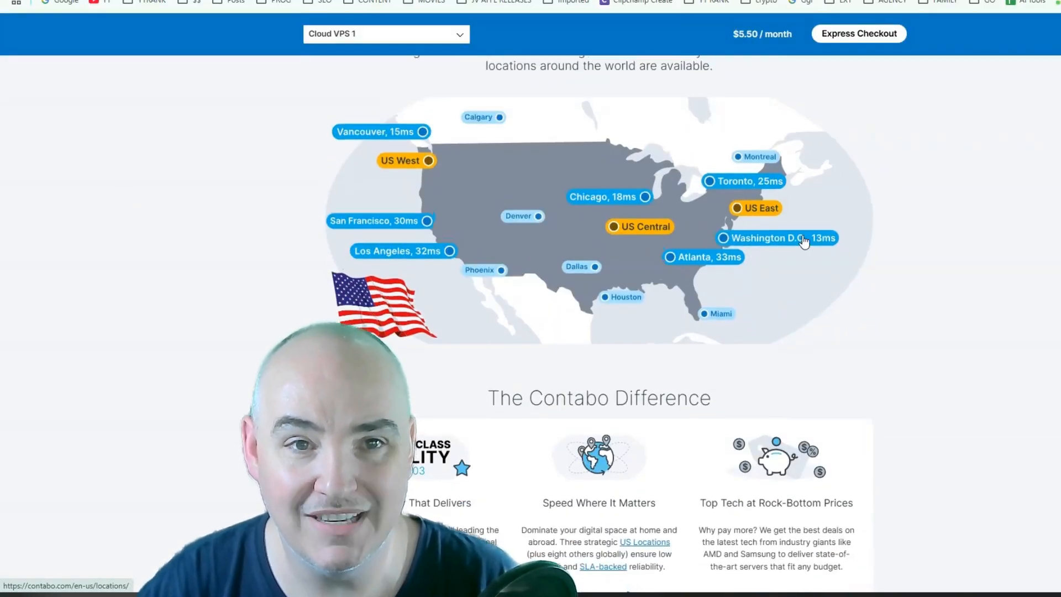
scroll("up", 3)
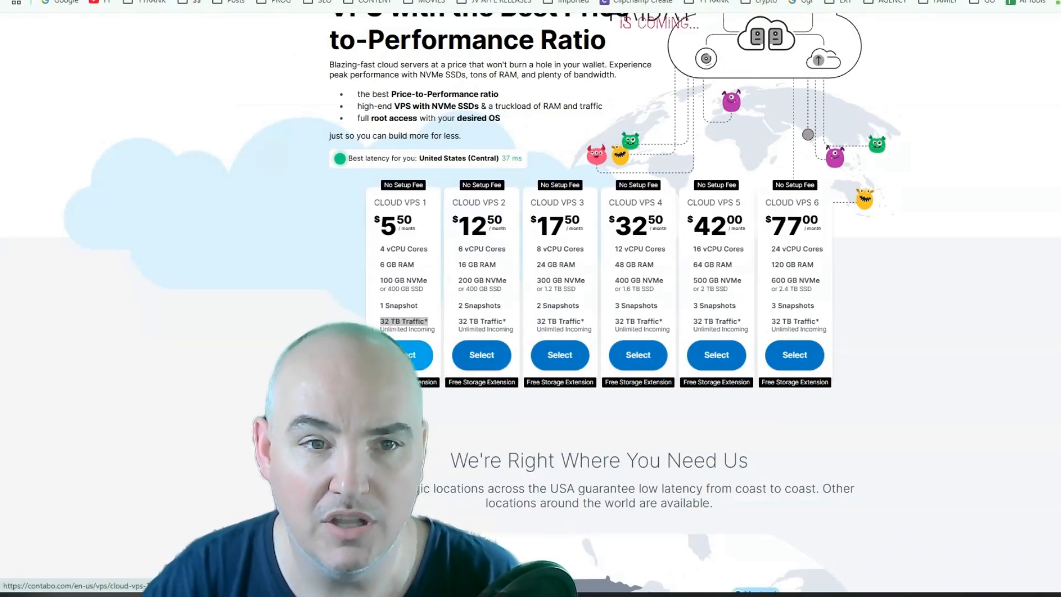
double_click(405, 320)
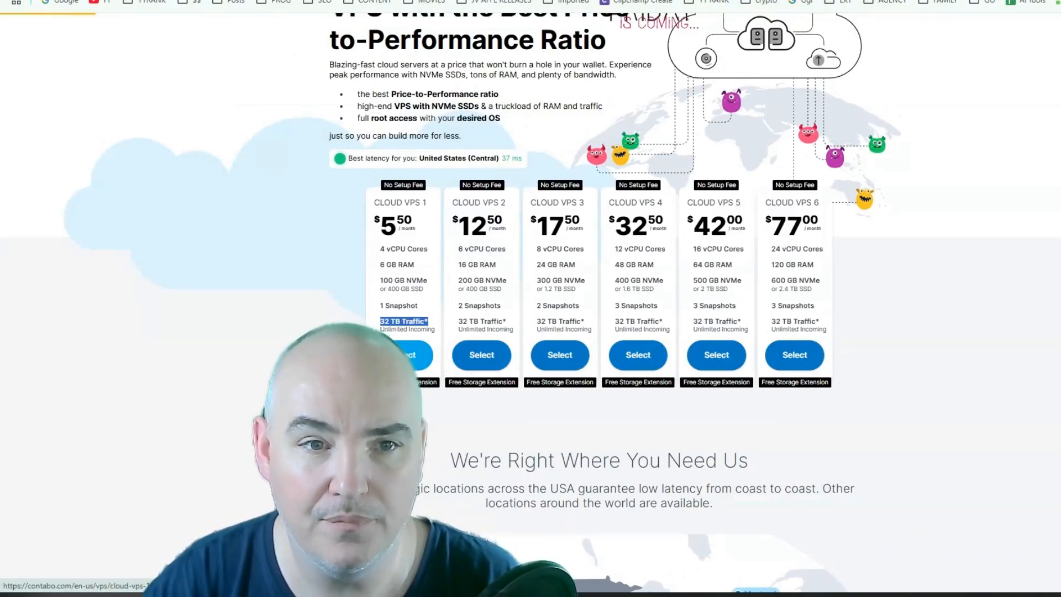
Select Cloud VPS 1 to order, keeping the 1 Month term and United States (Central) region.
left_click(403, 355)
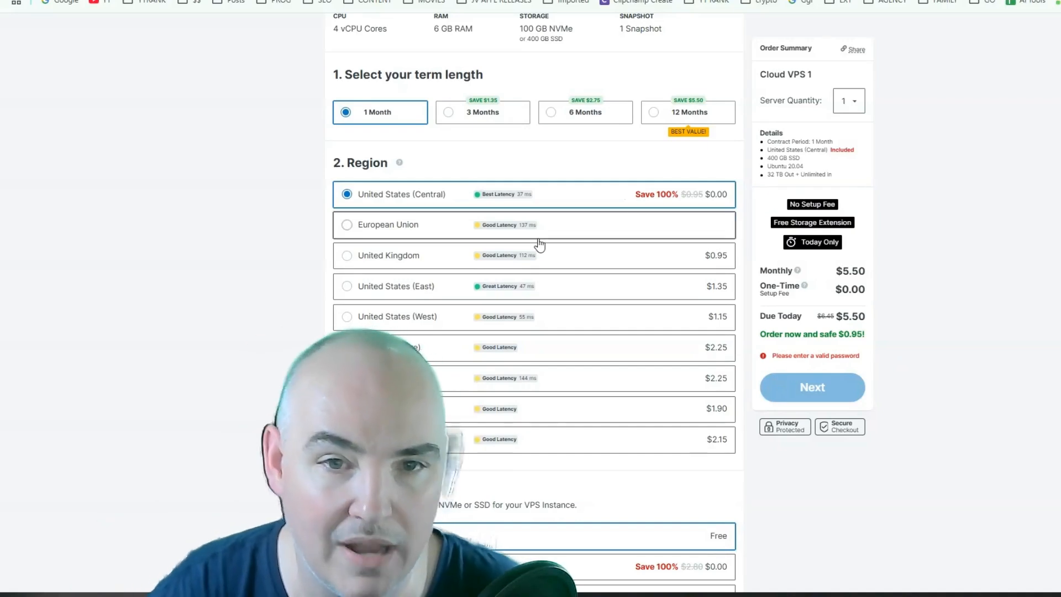
mouse_move(371, 201)
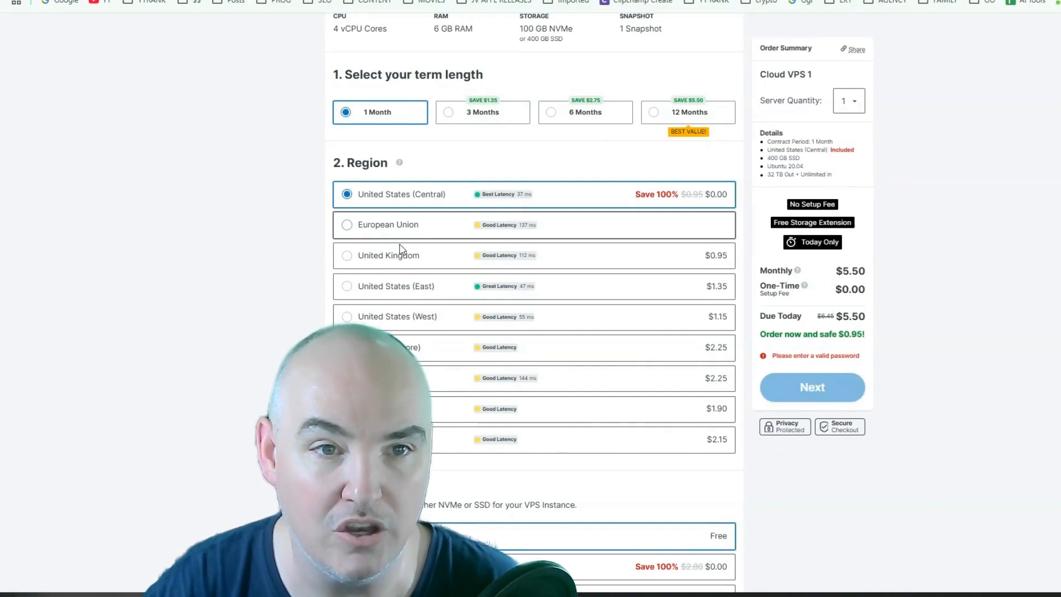
mouse_move(378, 291)
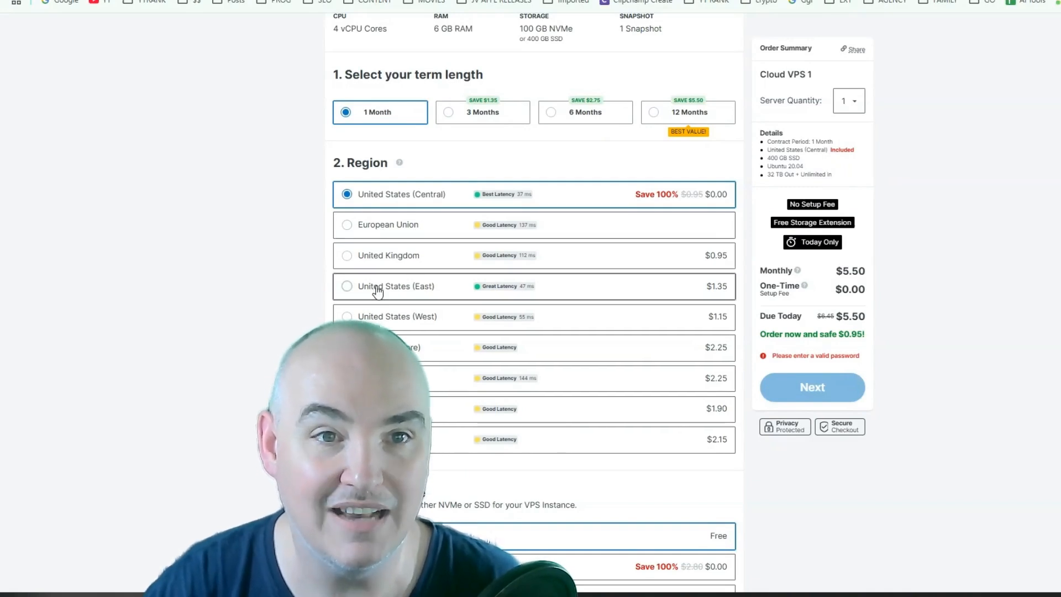
mouse_move(421, 324)
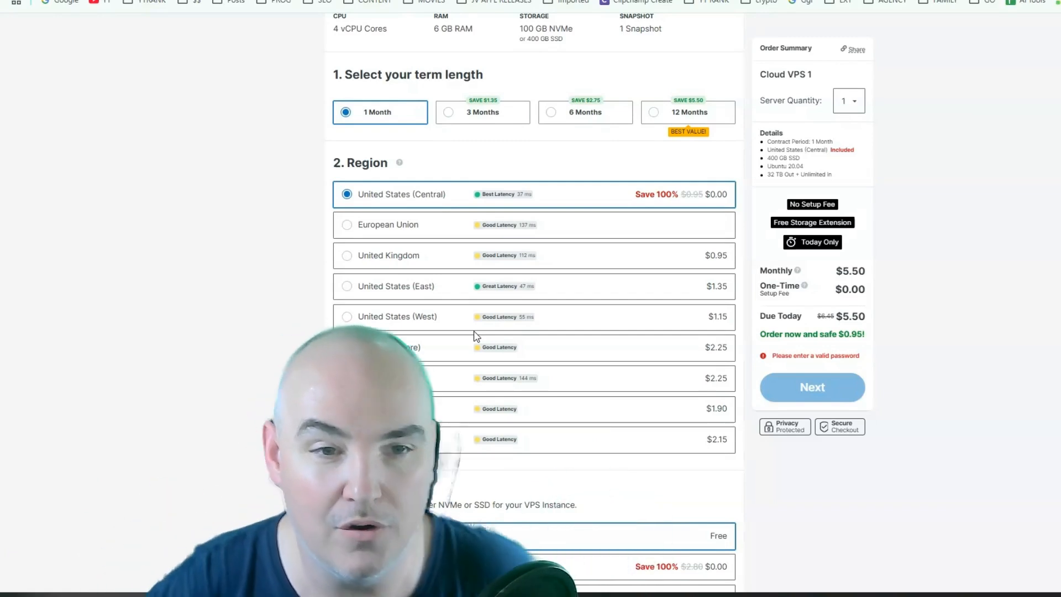
scroll("down", 3)
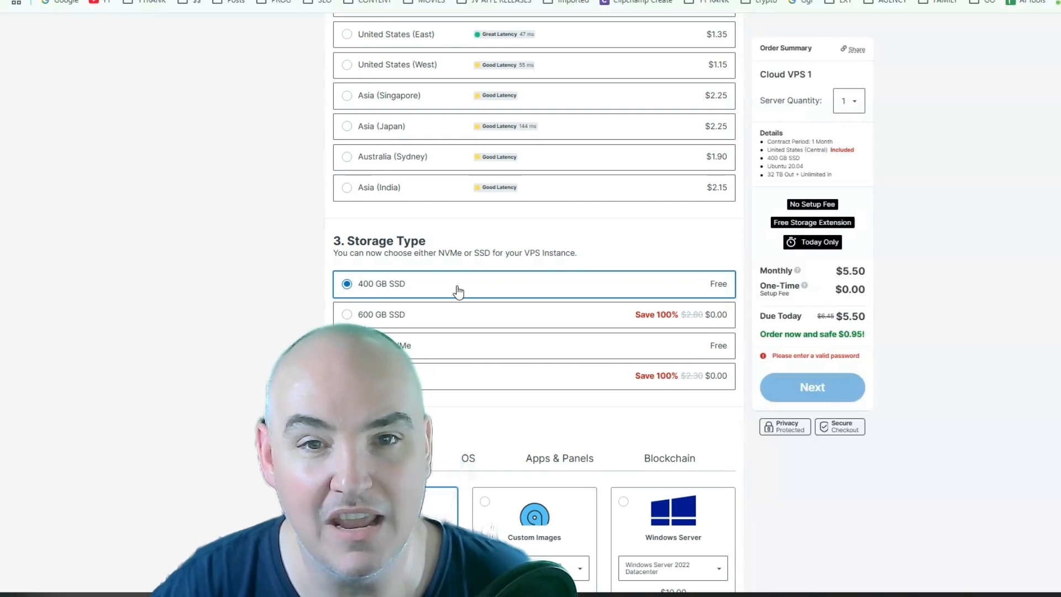
mouse_move(461, 336)
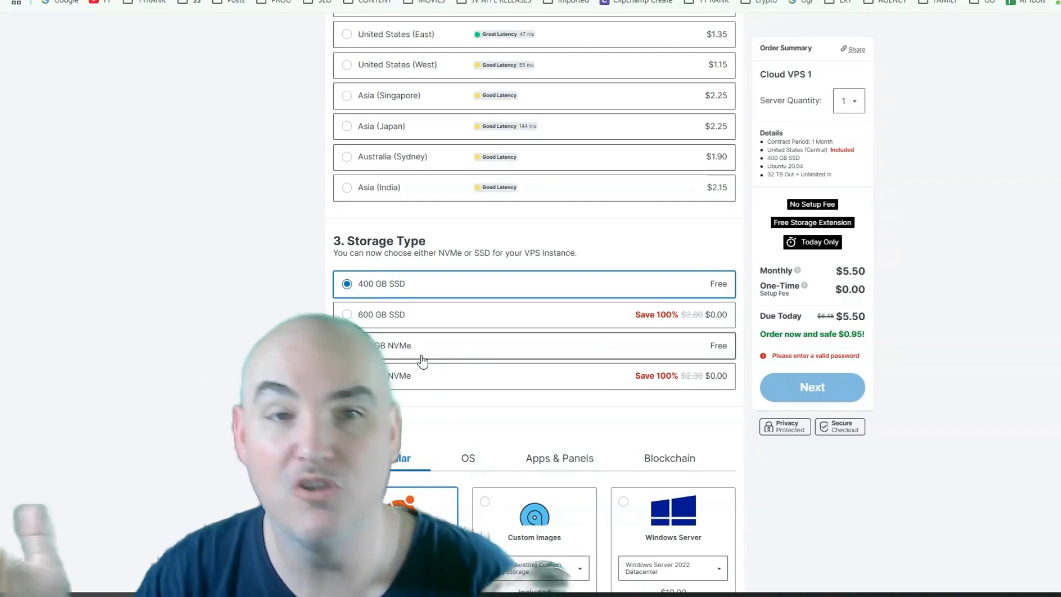
scroll("down", 3)
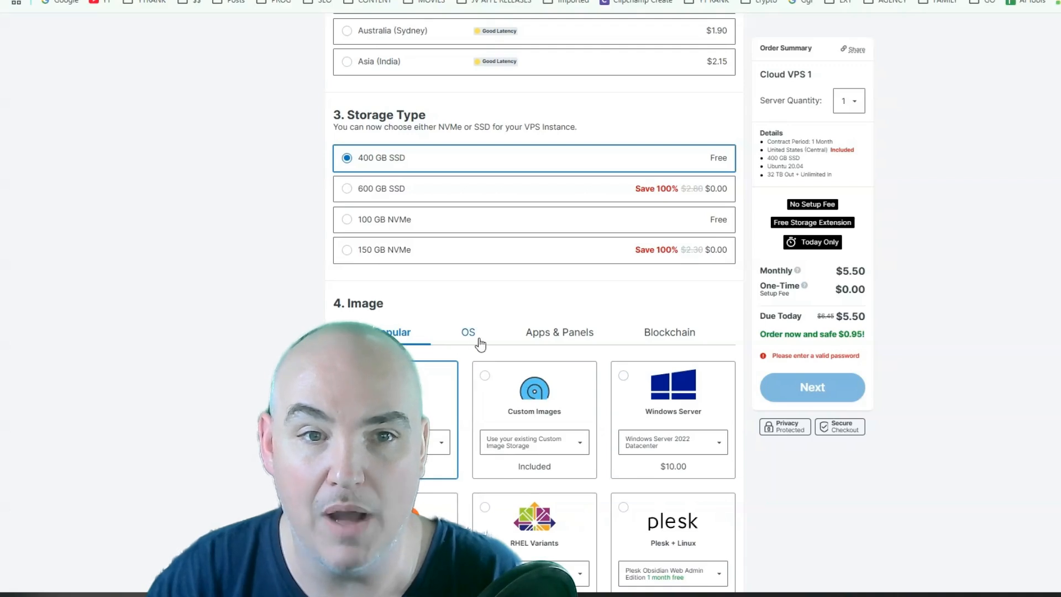
Choose the Windows Server card as the server image under 4. Image.
scroll("down", 3)
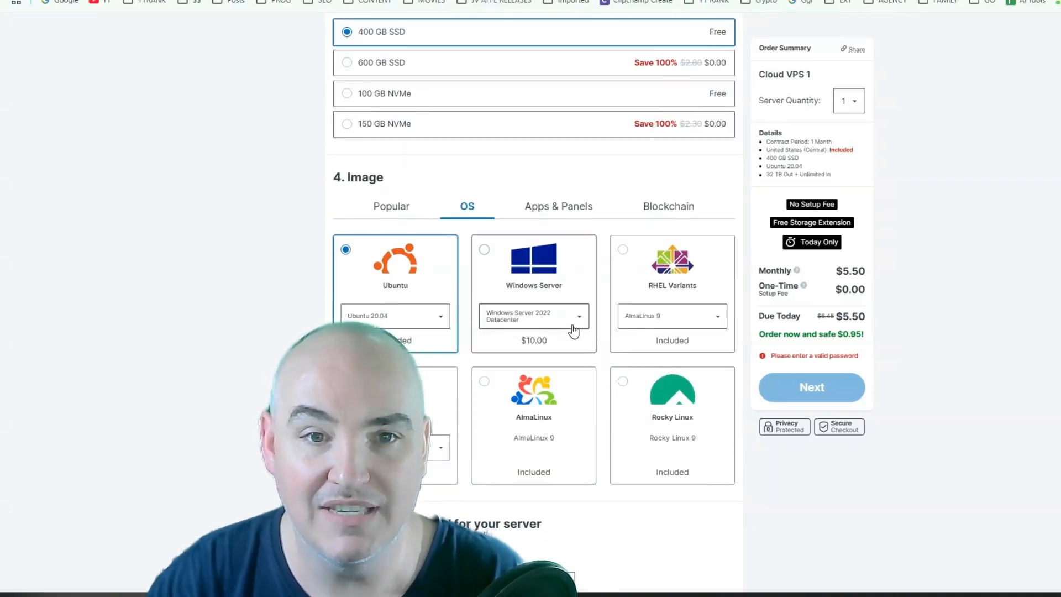
left_click(532, 316)
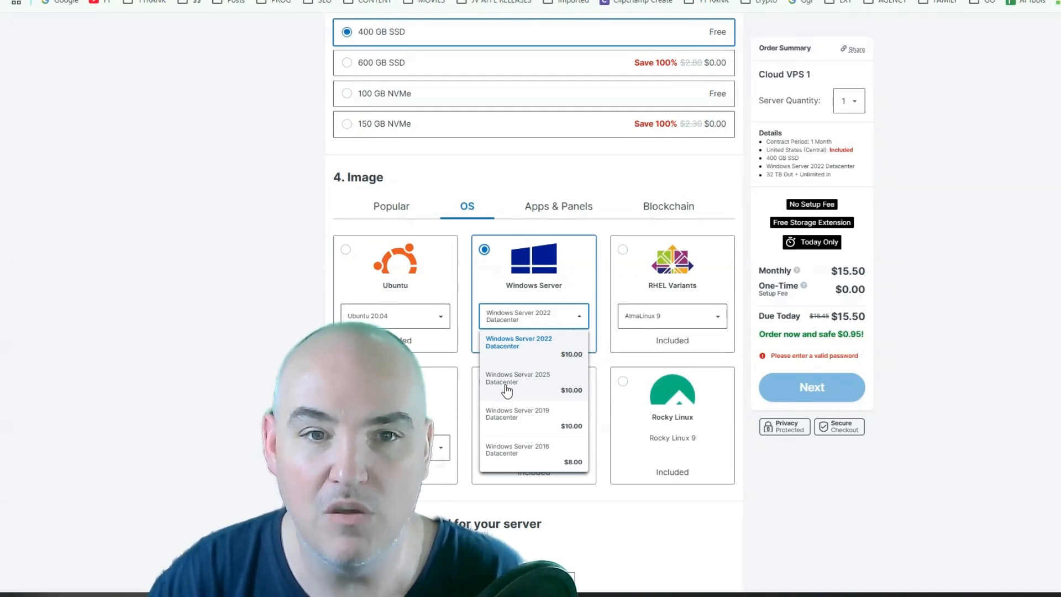
mouse_move(544, 342)
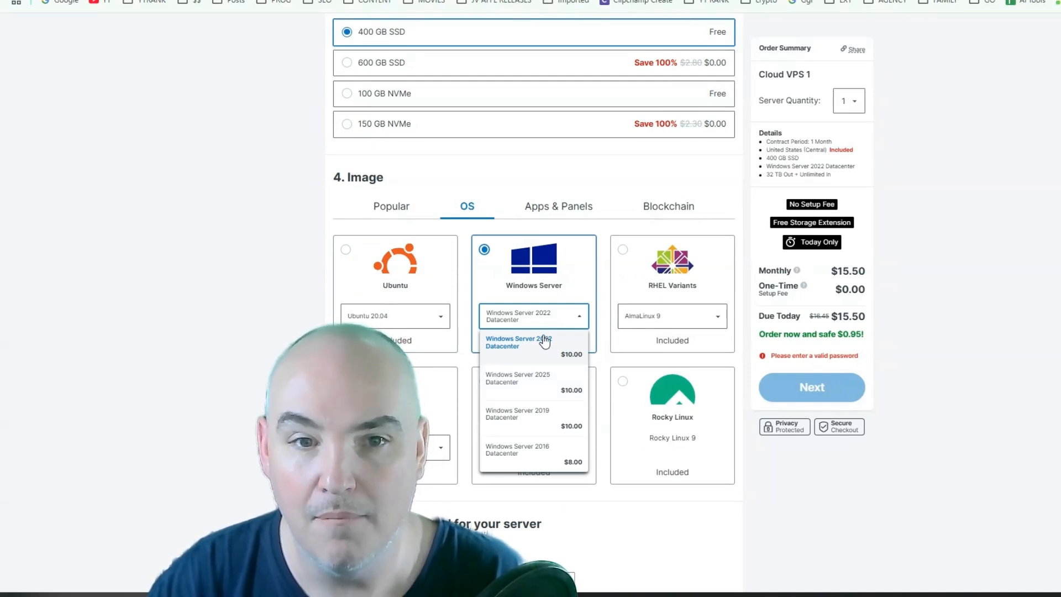
mouse_move(514, 382)
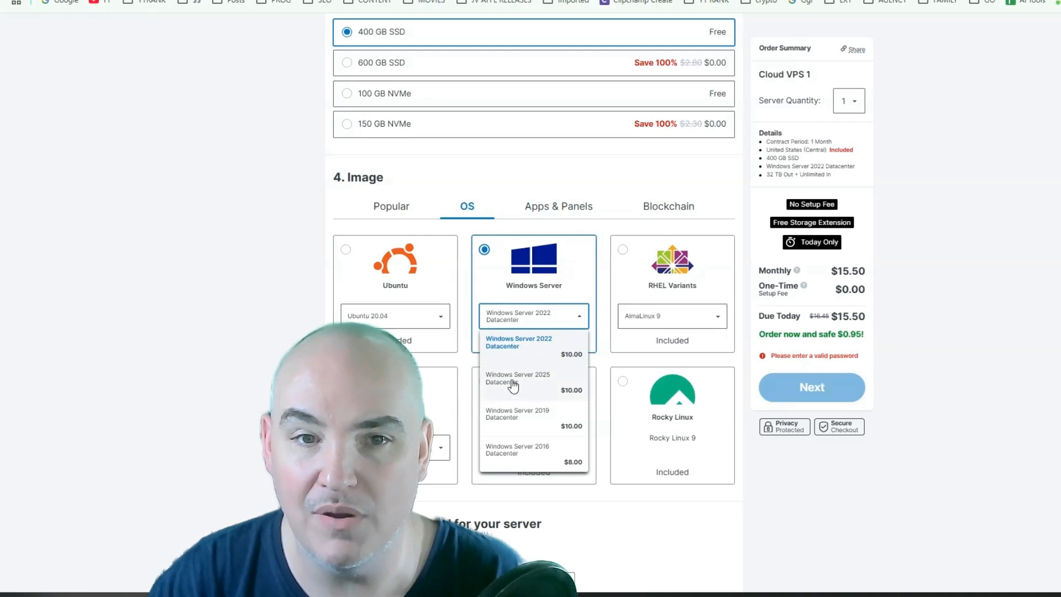
mouse_move(547, 420)
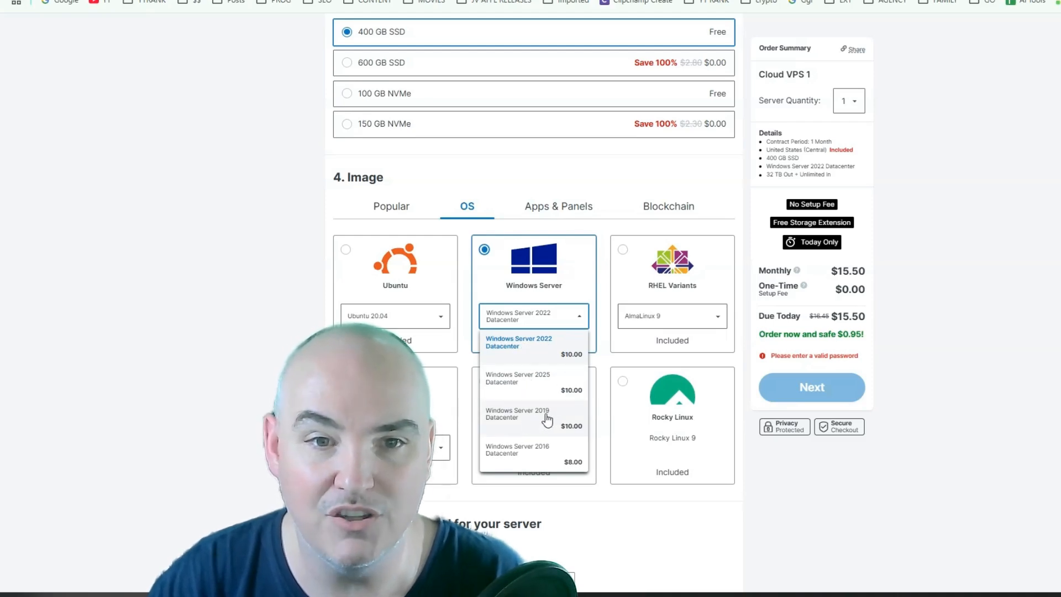
mouse_move(574, 451)
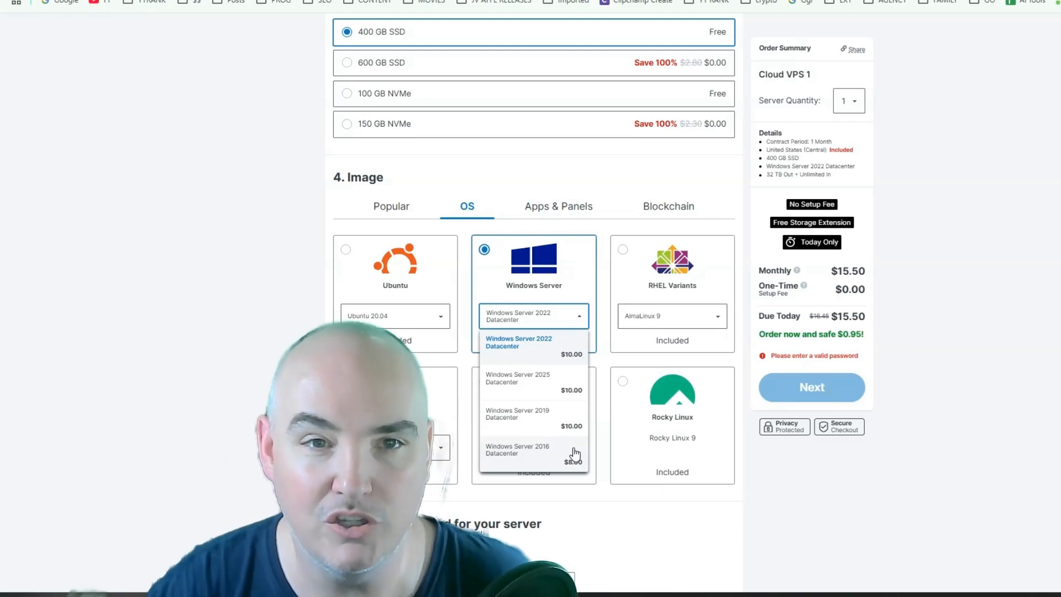
mouse_move(552, 357)
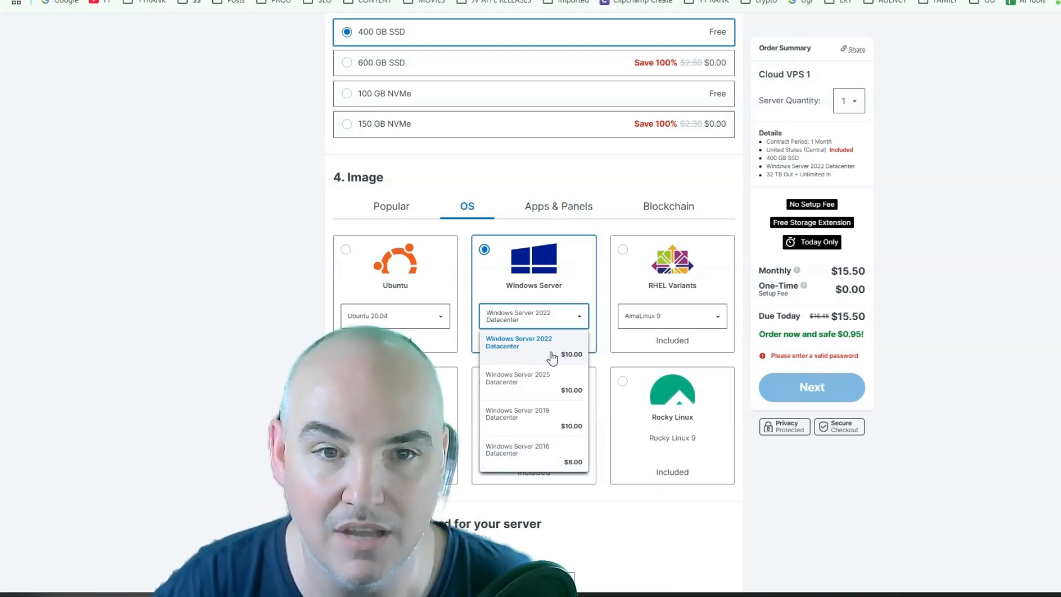
Confirm Windows Server 2022 Datacenter in the version dropdown, keeping the order at $15.50 monthly.
left_click(518, 342)
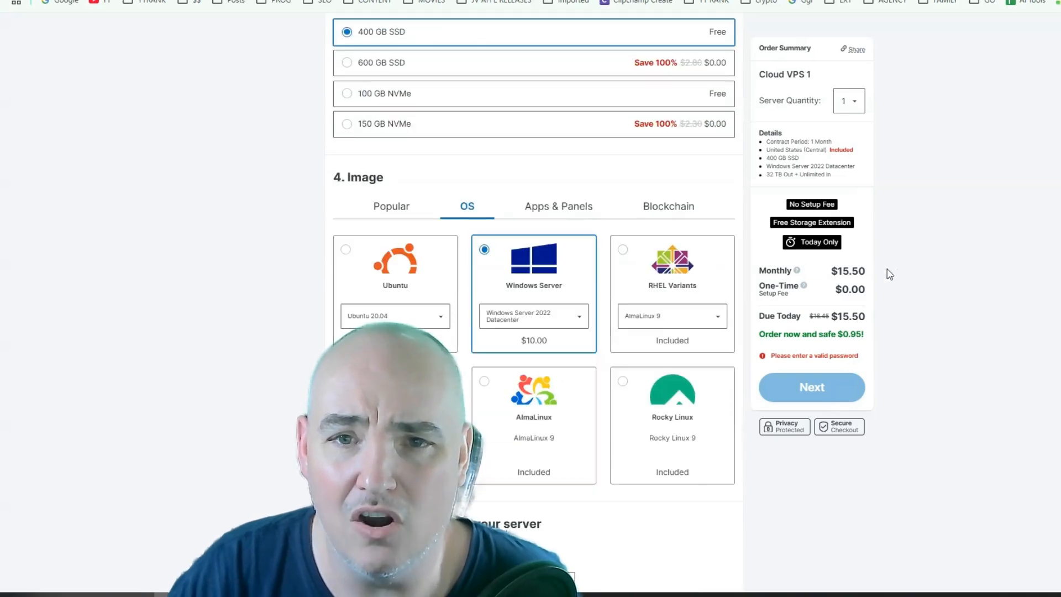
scroll("up", 3)
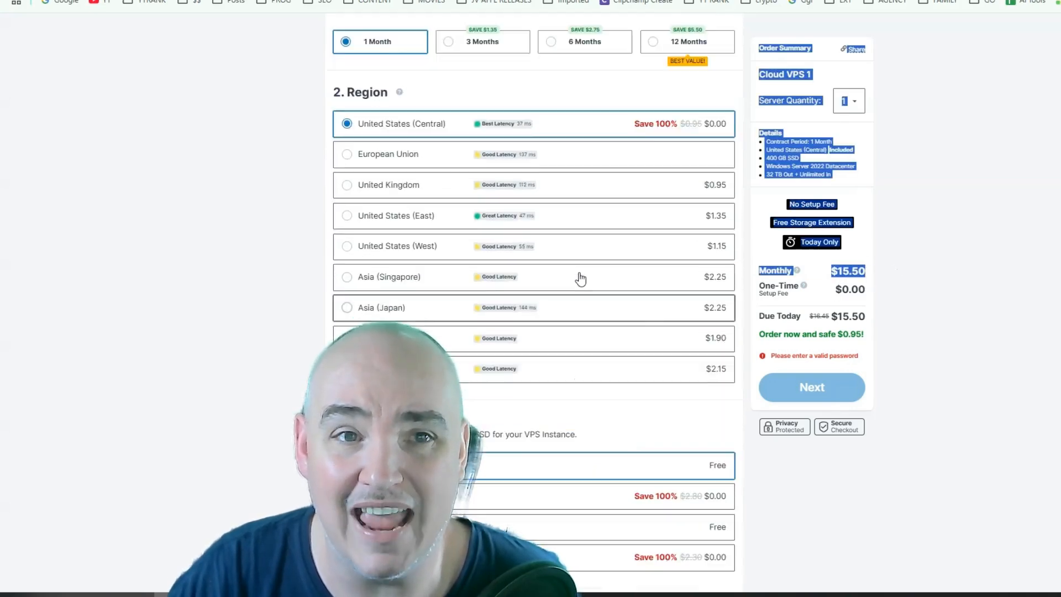
scroll("up", 3)
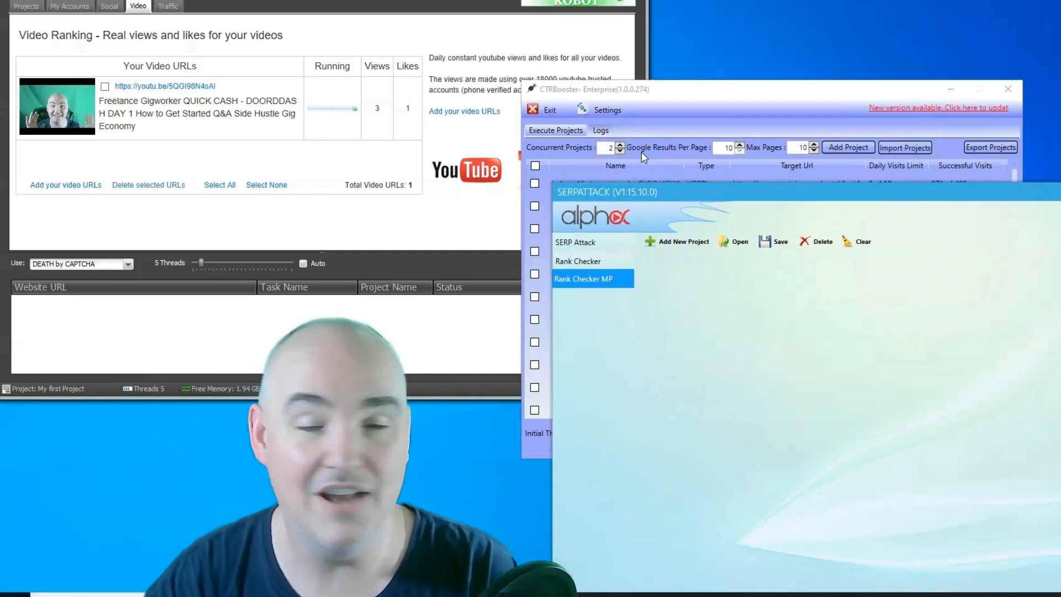
mouse_move(736, 177)
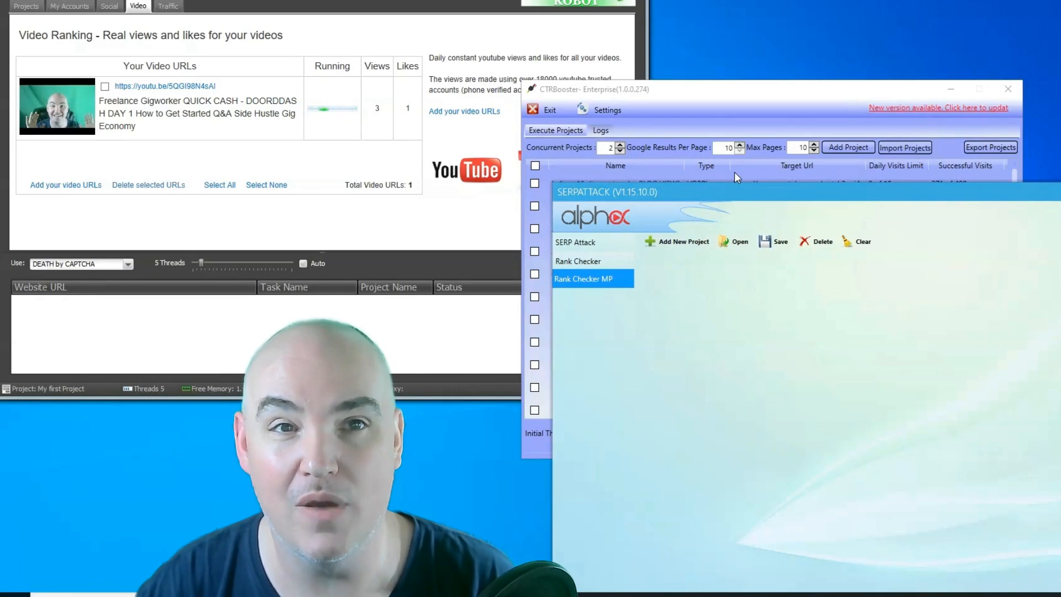